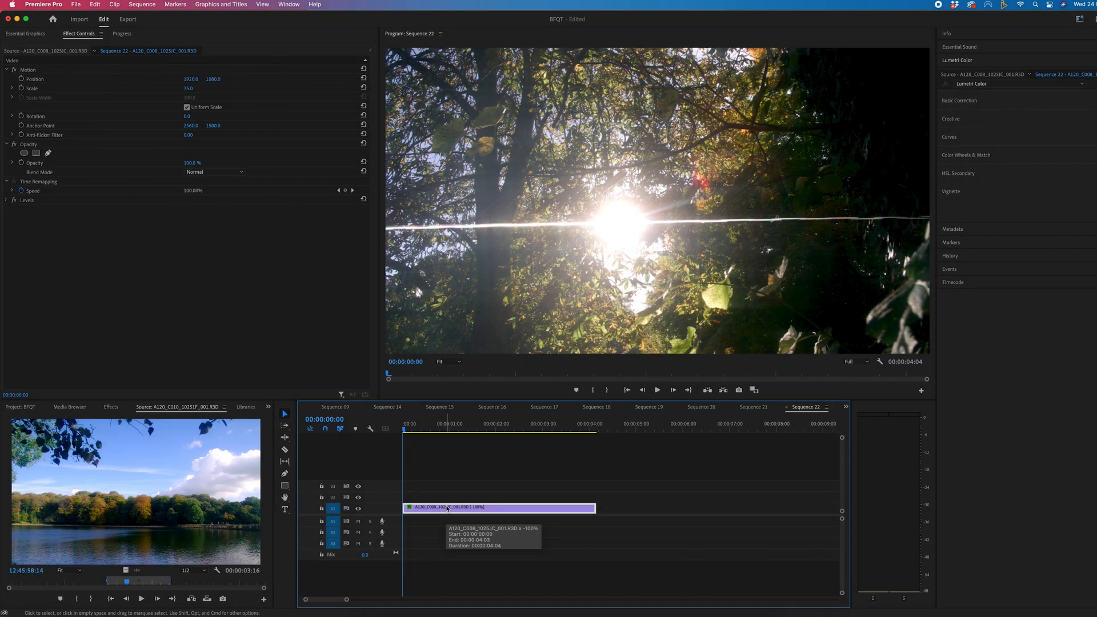
mouse_move(479, 475)
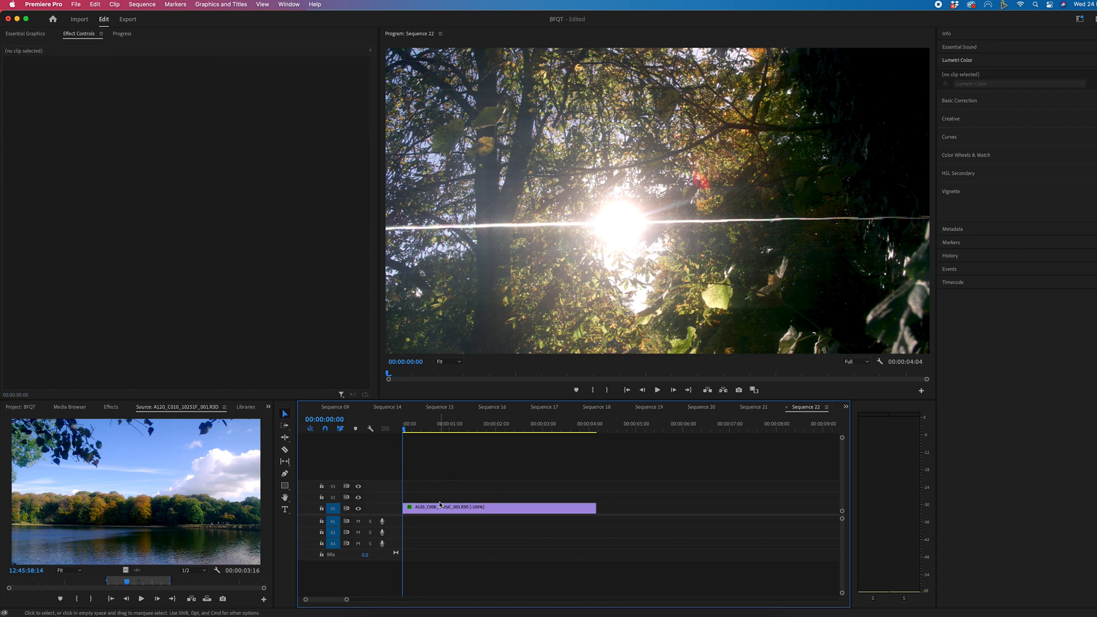
Duplicate the forest clip so three copies sit along the V1 track
left_click(499, 506)
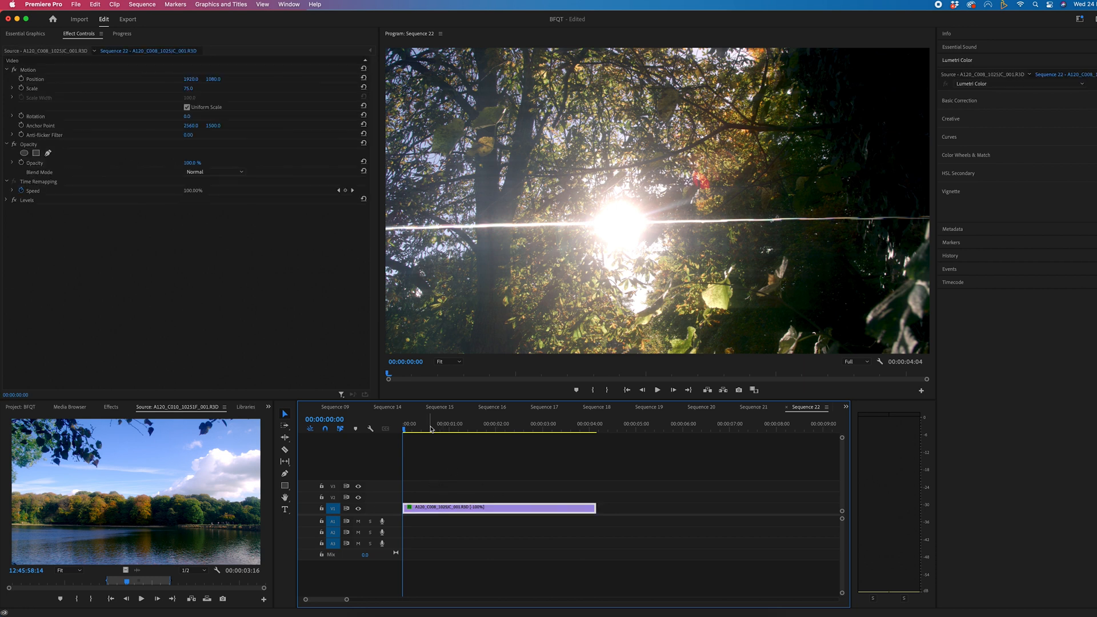
left_click(623, 424)
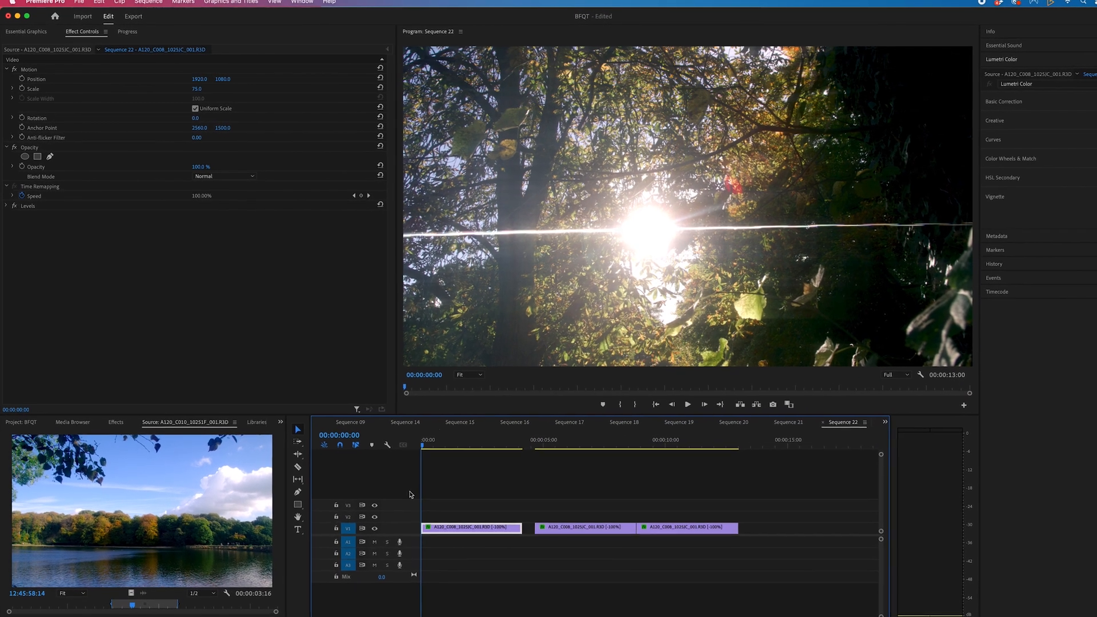
mouse_move(490, 546)
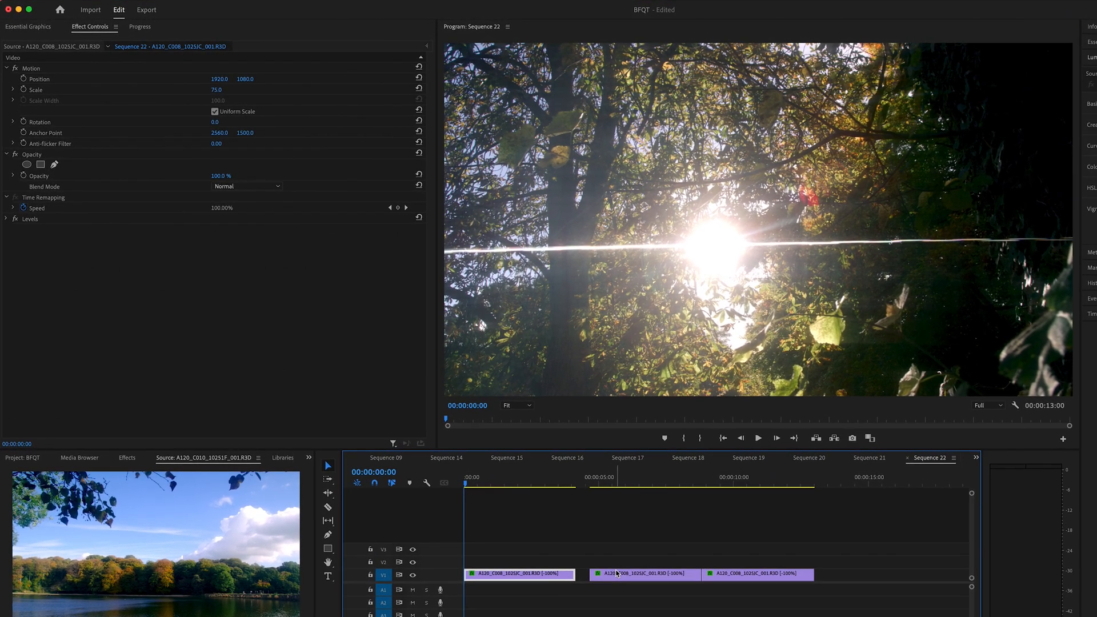
mouse_move(621, 578)
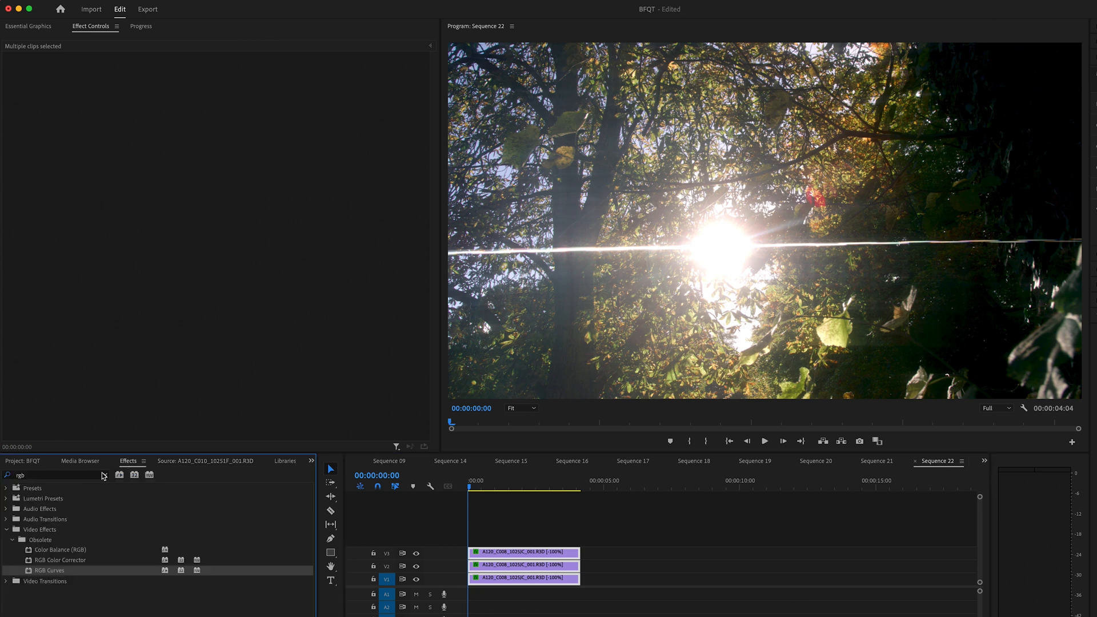
Stack the three clips on V1–V3 and apply Color Balance (RGB) to them
left_click(56, 476)
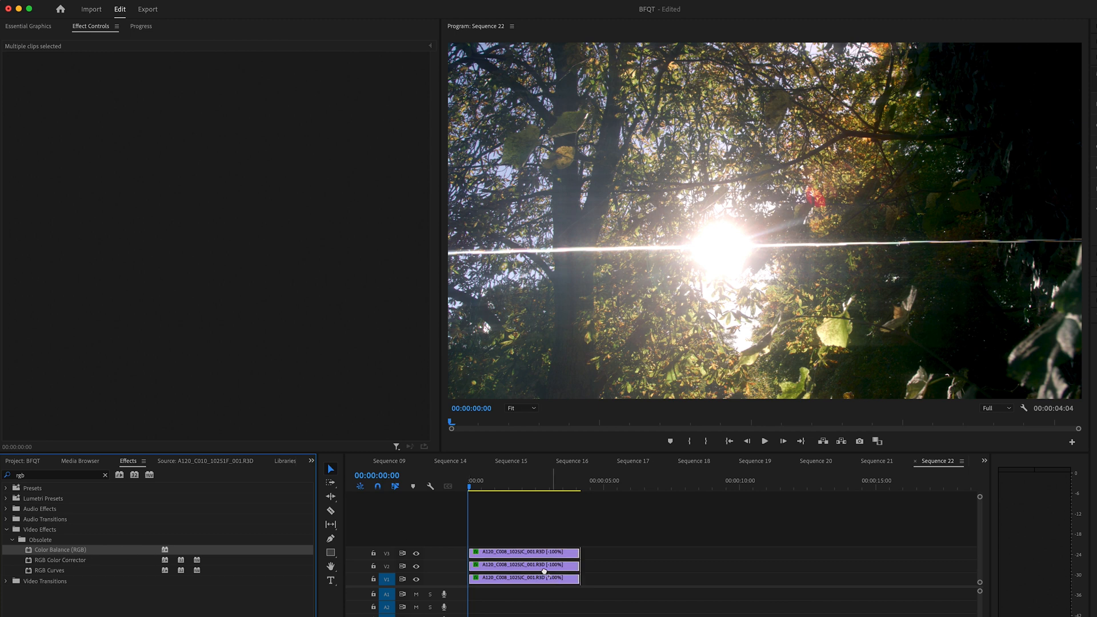
left_click(523, 578)
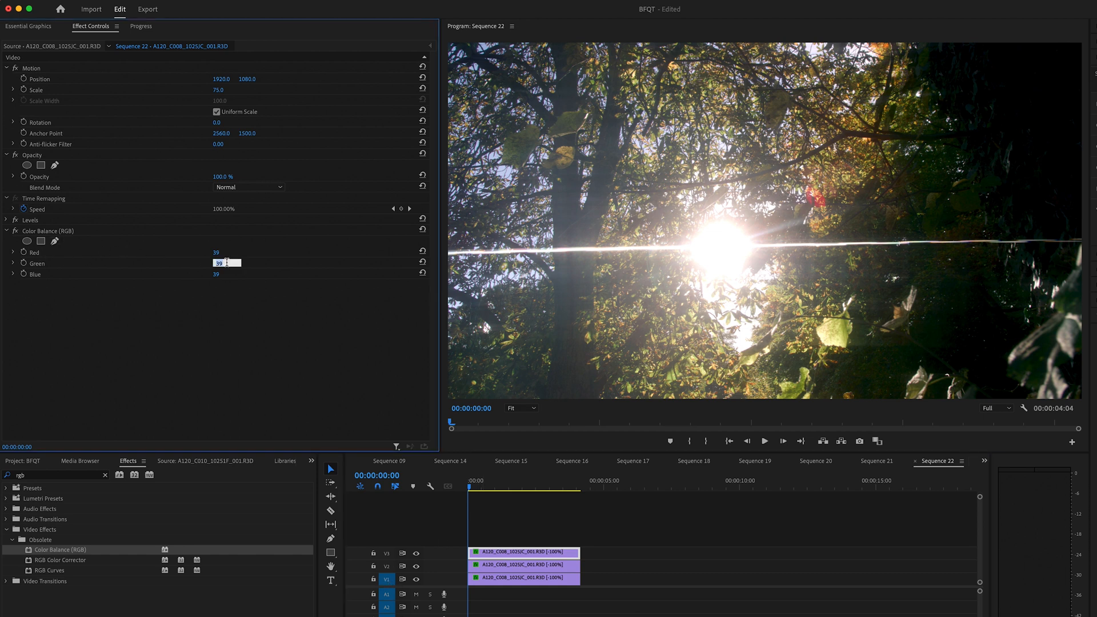
Set the top clip to Red 100 only, the middle to Green 100 only, blended with Screen
type("100")
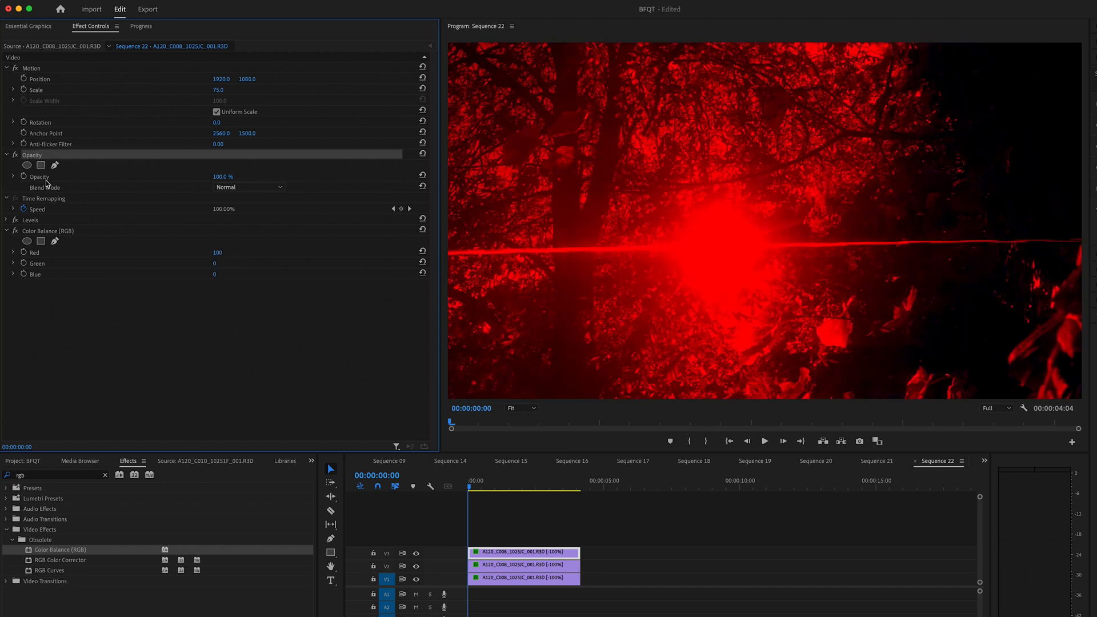
left_click(248, 187)
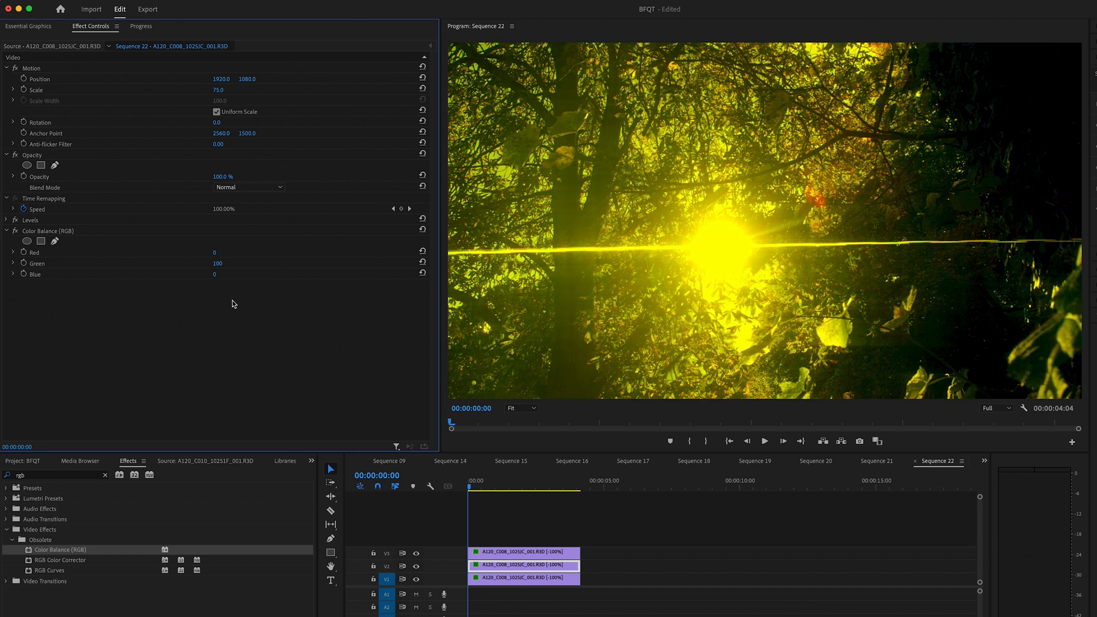
mouse_move(462, 574)
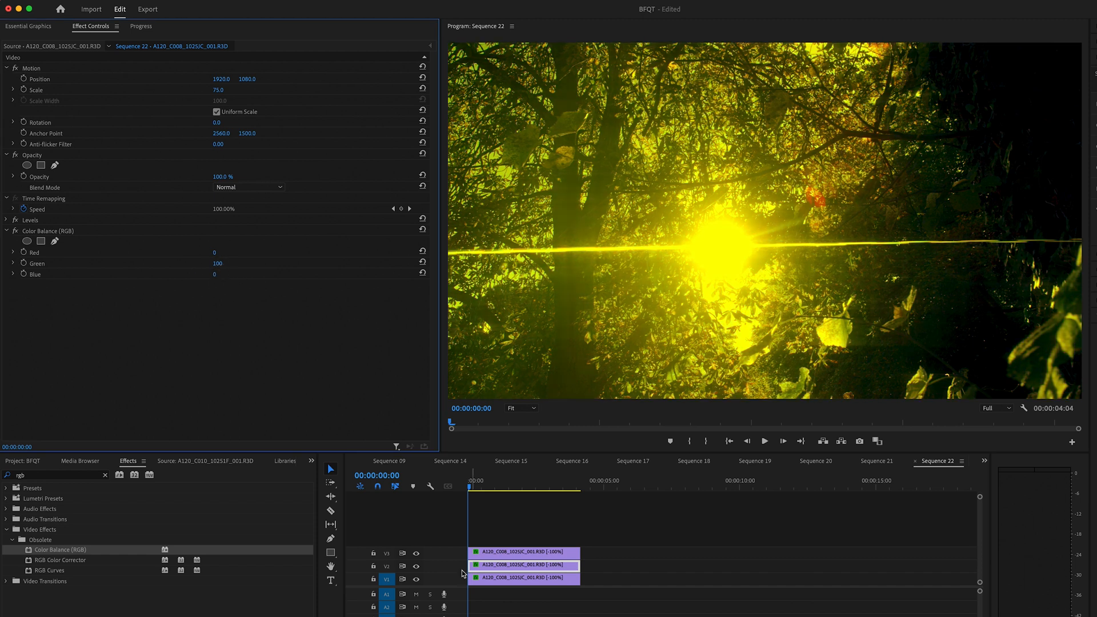
left_click(247, 186)
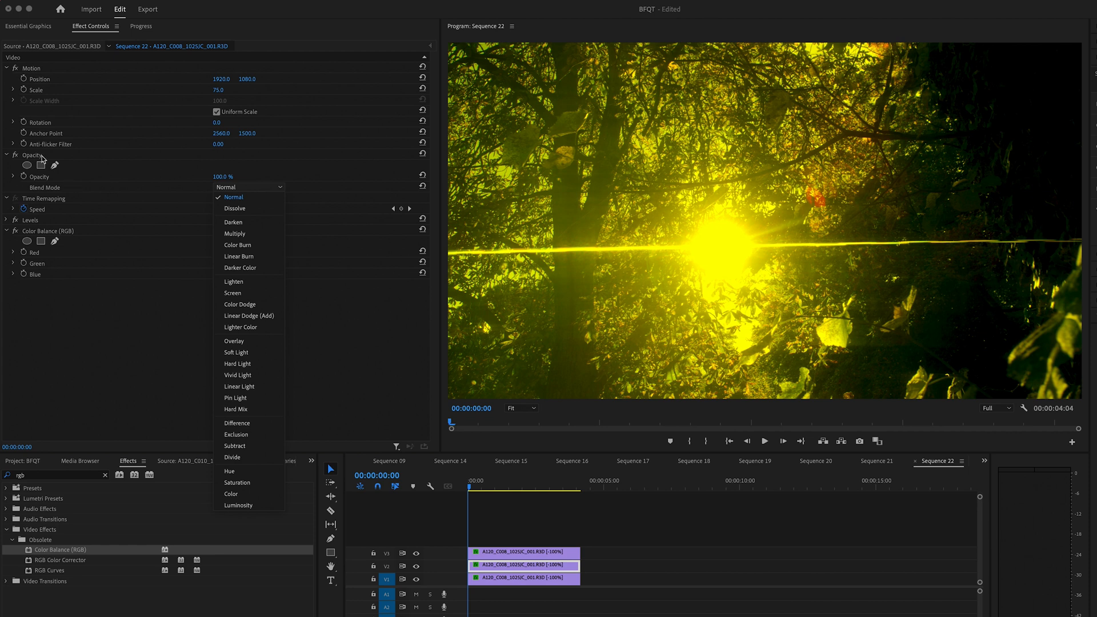
left_click(233, 292)
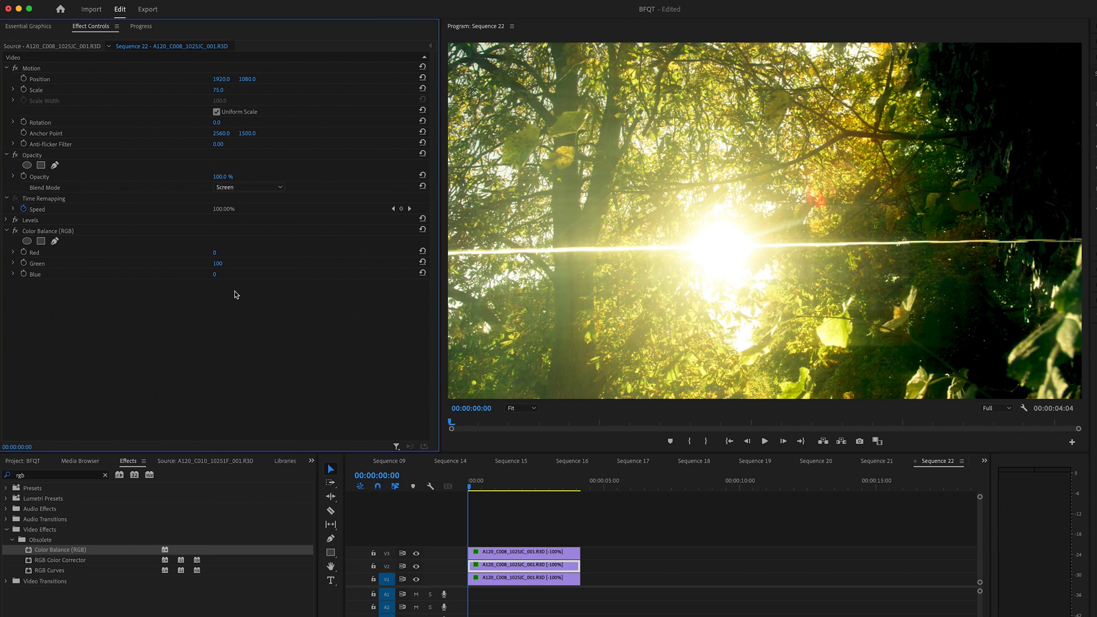
left_click(246, 186)
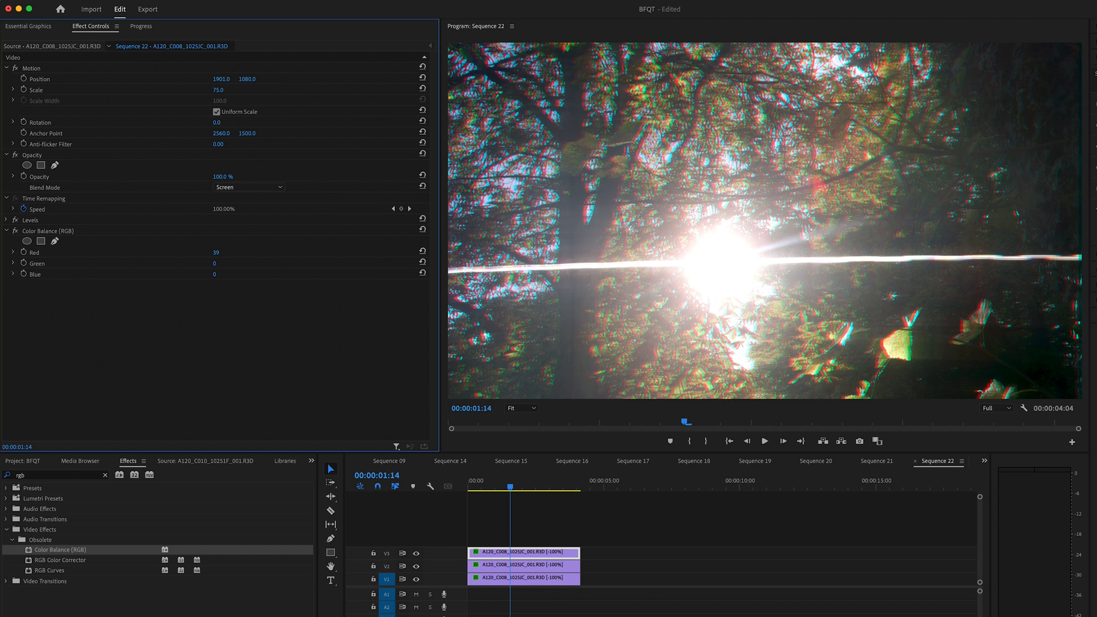
Set the bottom clip's Color Balance to Blue 100 with Red and Green at 0
left_click(472, 488)
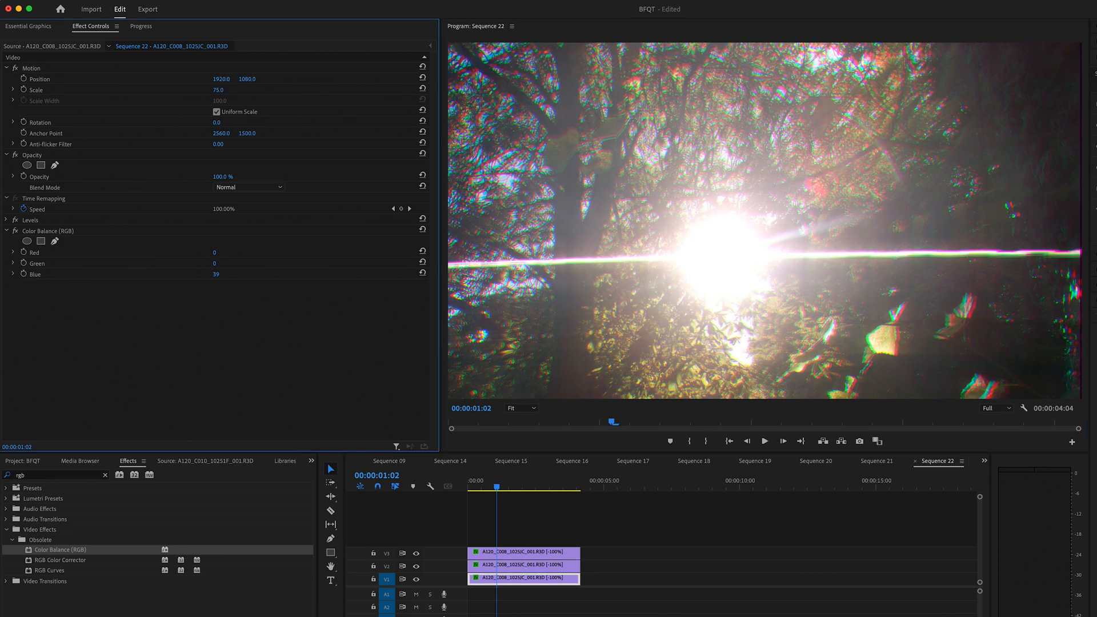
left_click(765, 441)
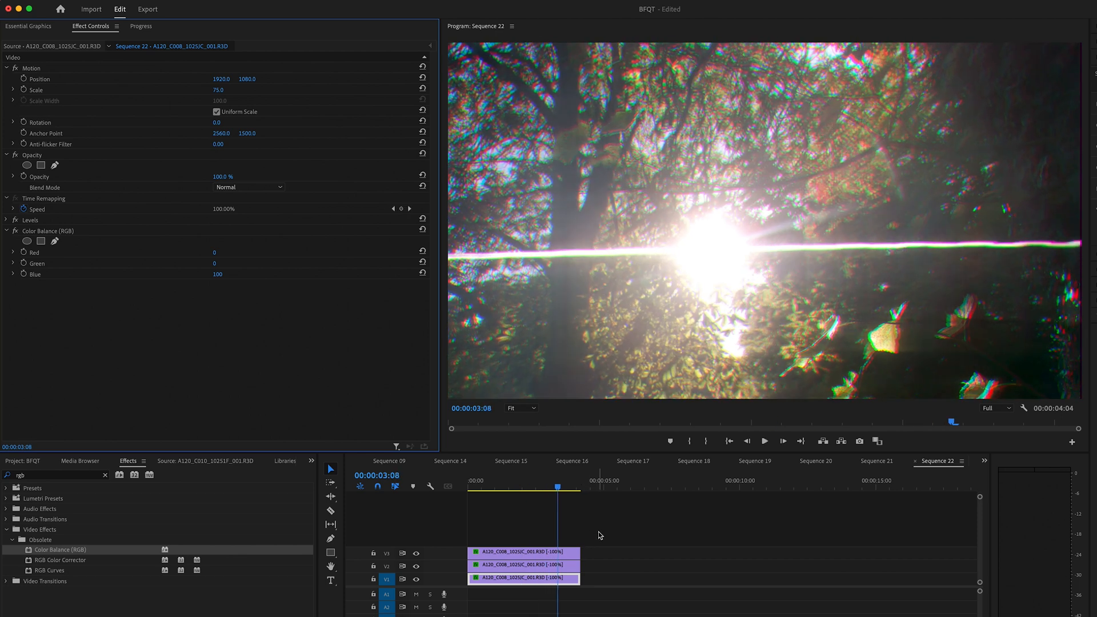
mouse_move(579, 350)
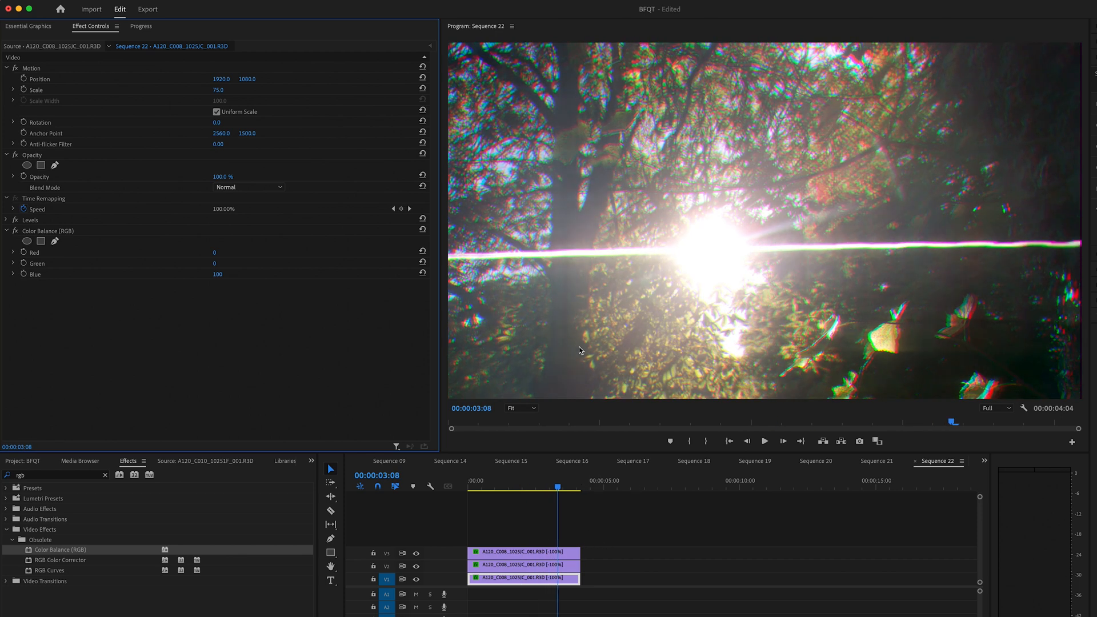
mouse_move(566, 579)
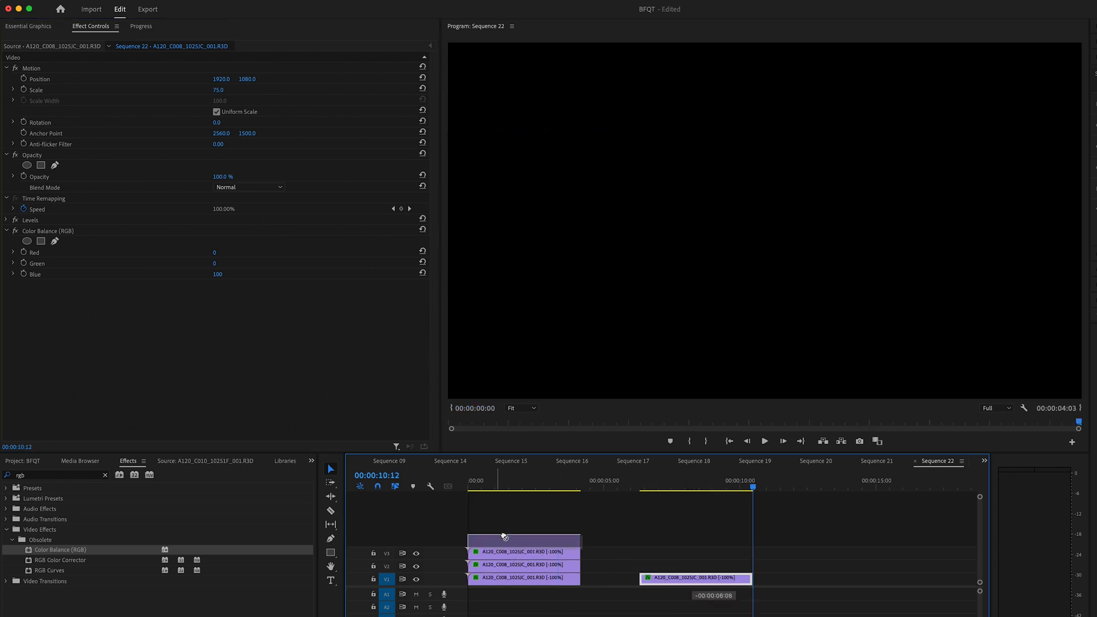
Alt-drag an untinted copy of the forest clip onto a new V4 track
left_click(514, 482)
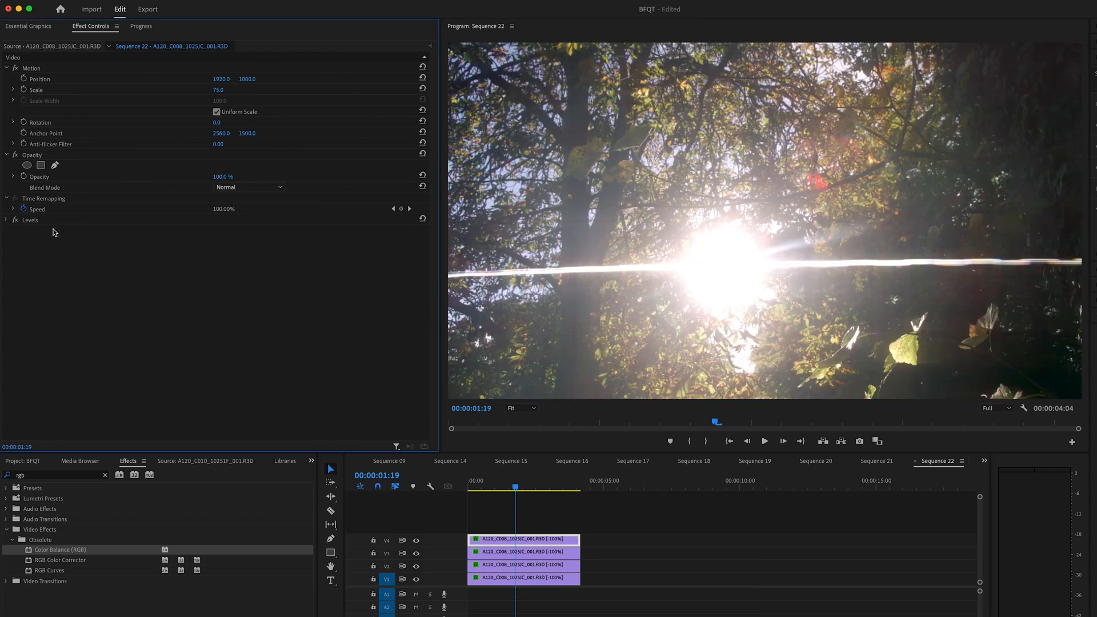
left_click(248, 186)
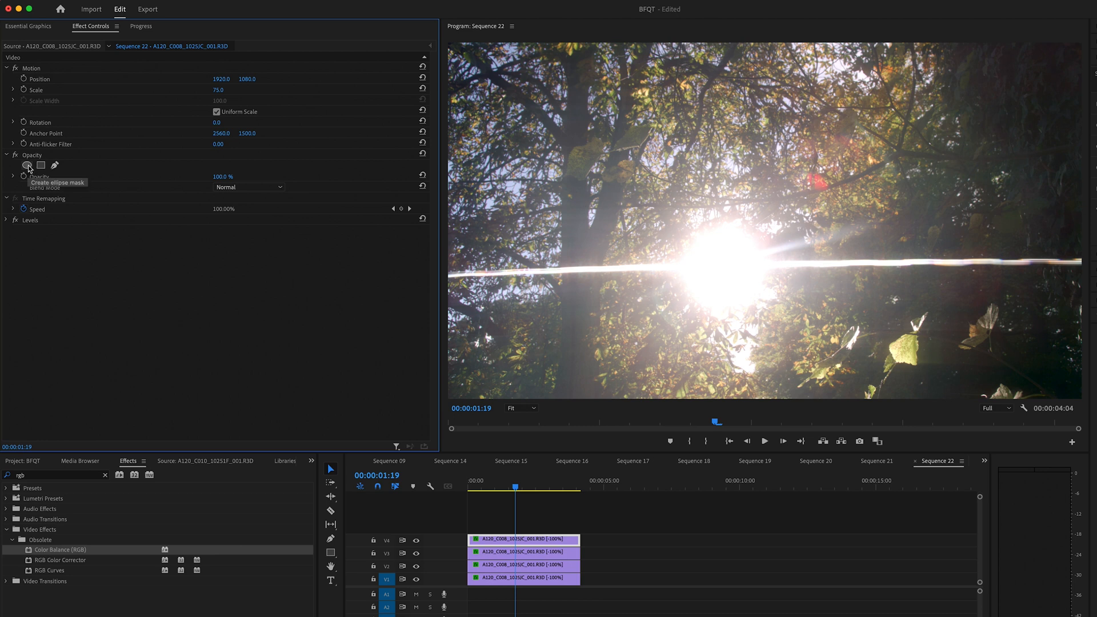
Add an ellipse opacity mask with Feather about 564 and Expansion 84
left_click(41, 164)
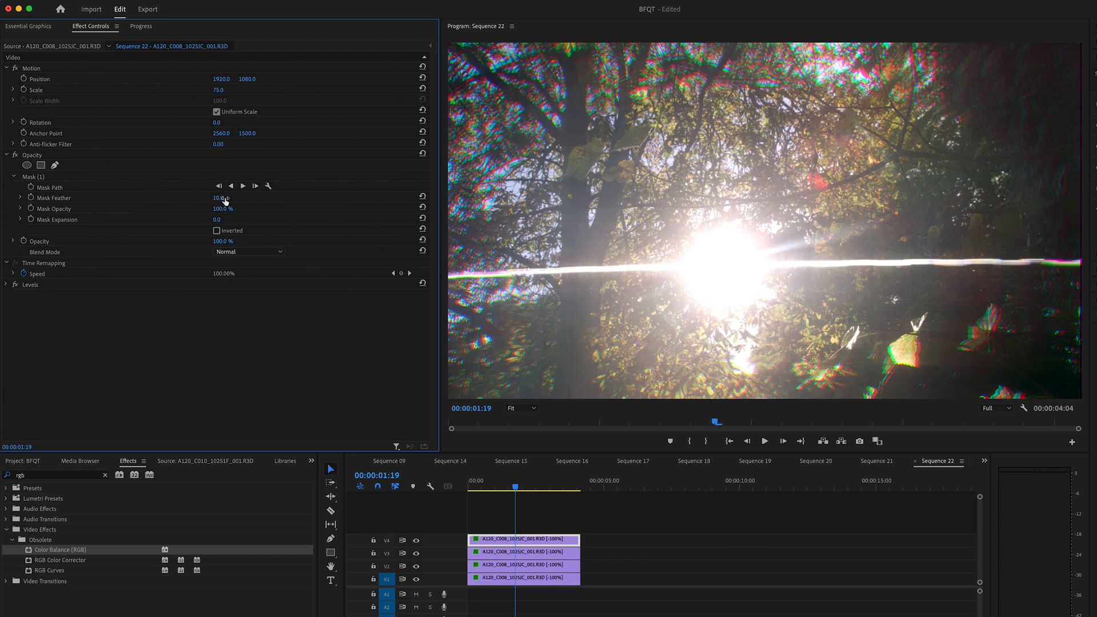
left_click_drag(220, 198, 322, 197)
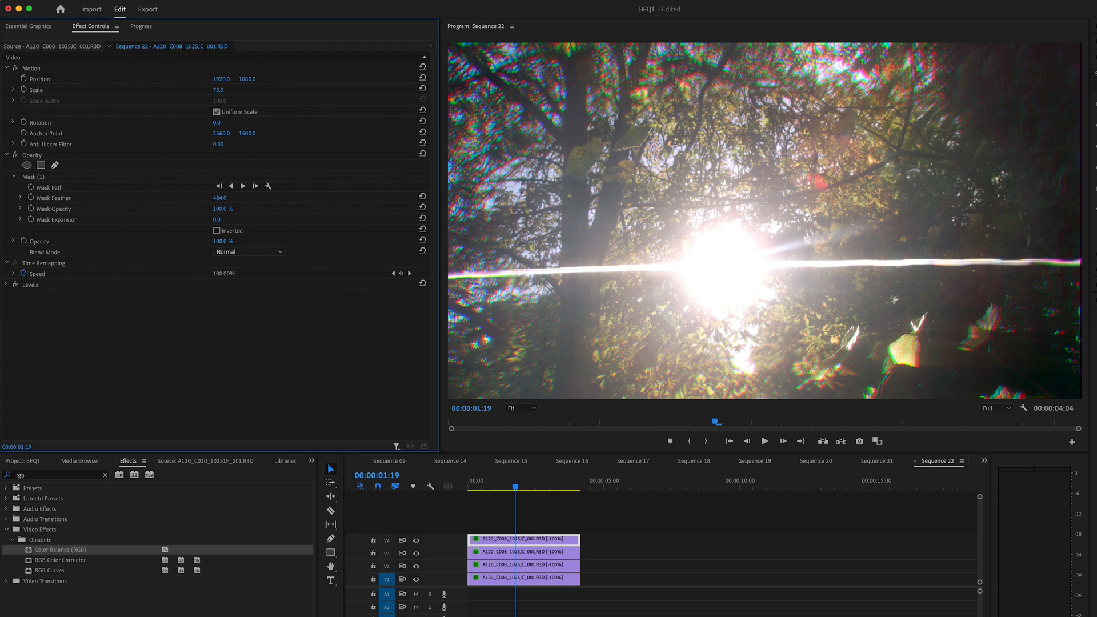
left_click_drag(220, 197, 231, 198)
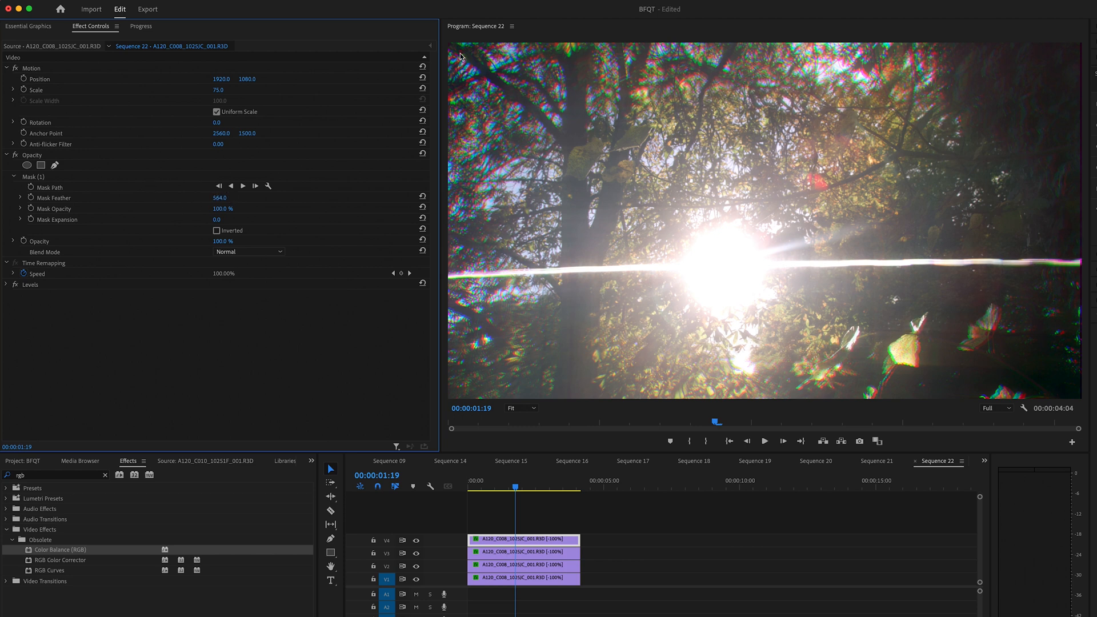
left_click_drag(217, 219, 237, 220)
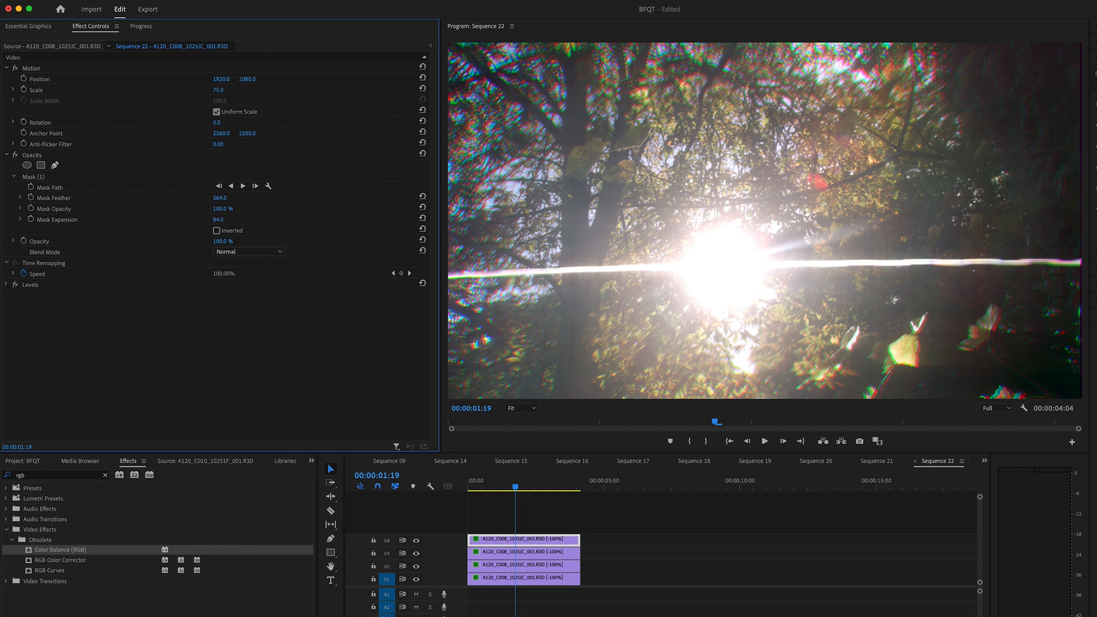